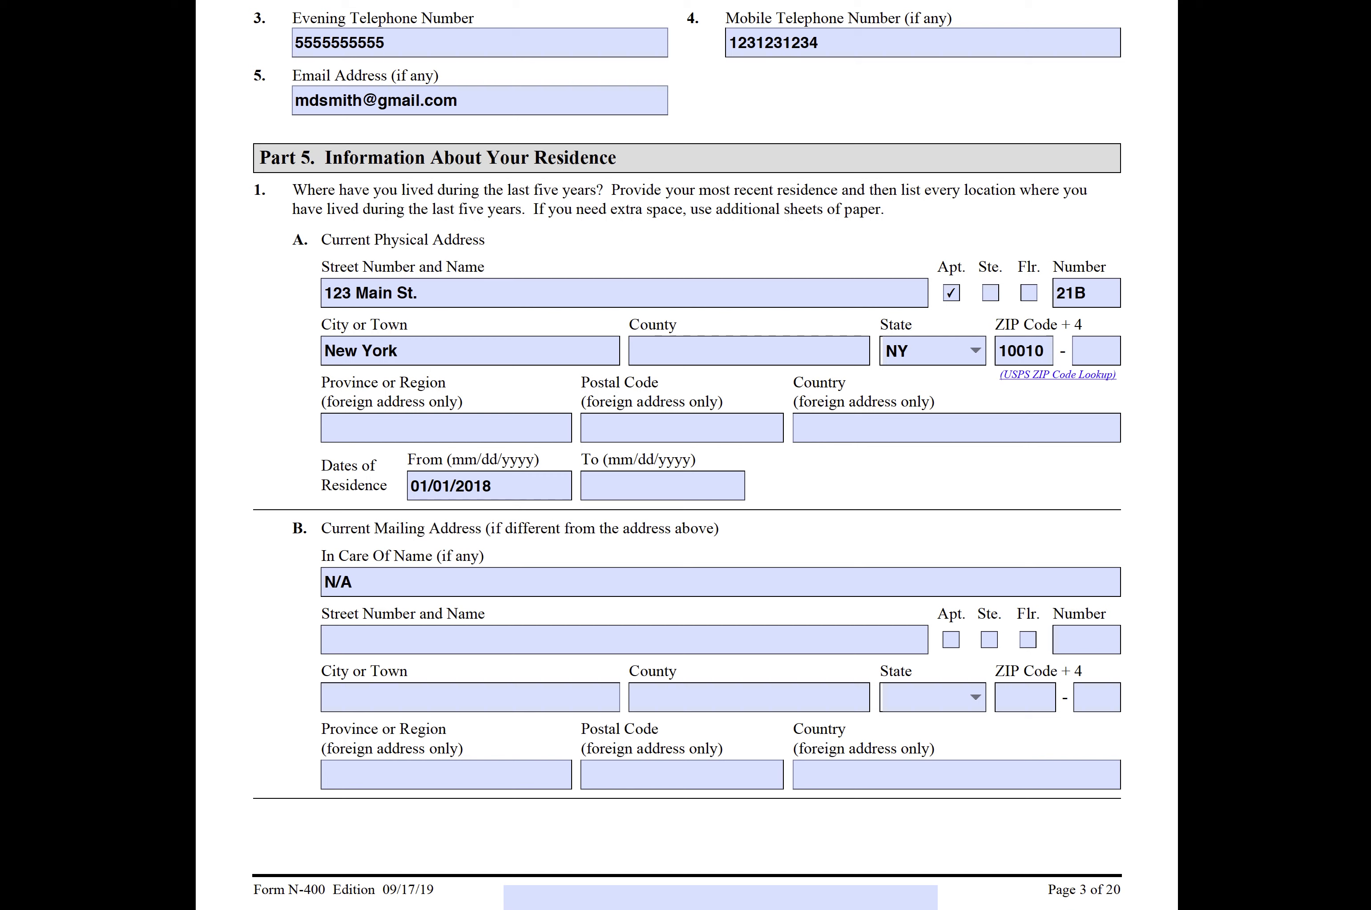
mouse_move(1146, 168)
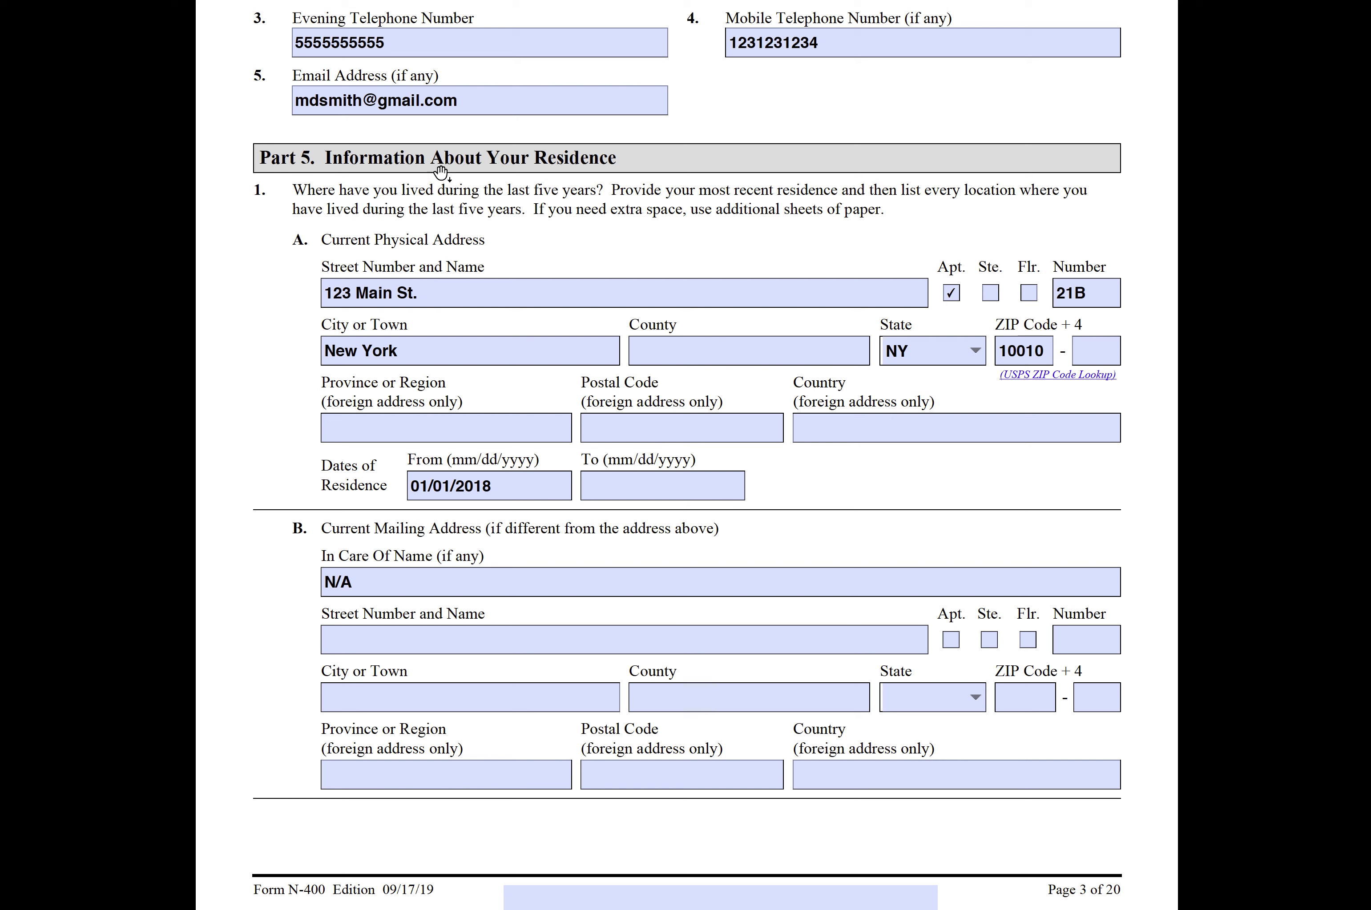
mouse_move(1146, 122)
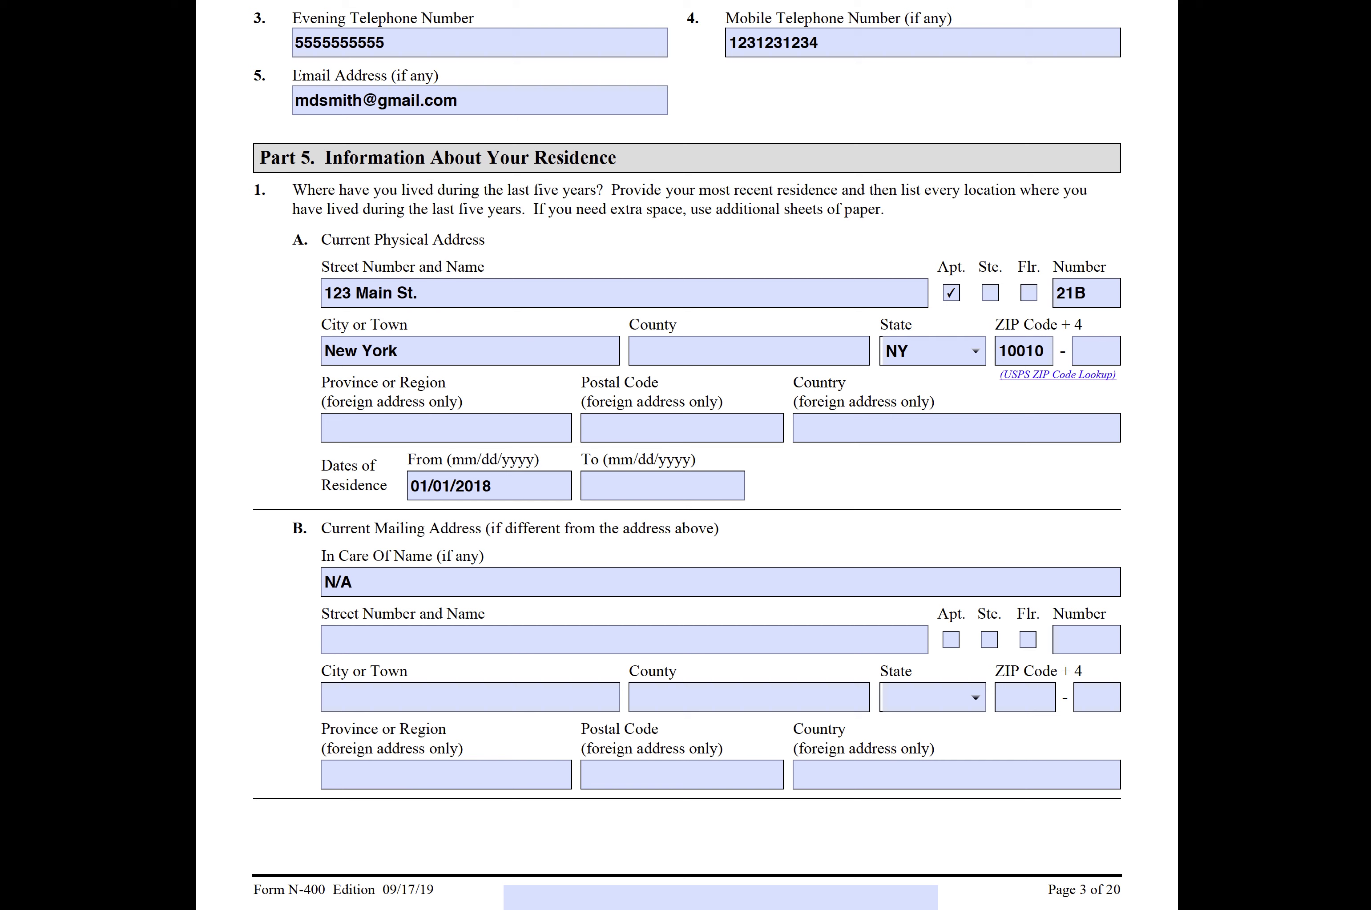
mouse_move(1144, 146)
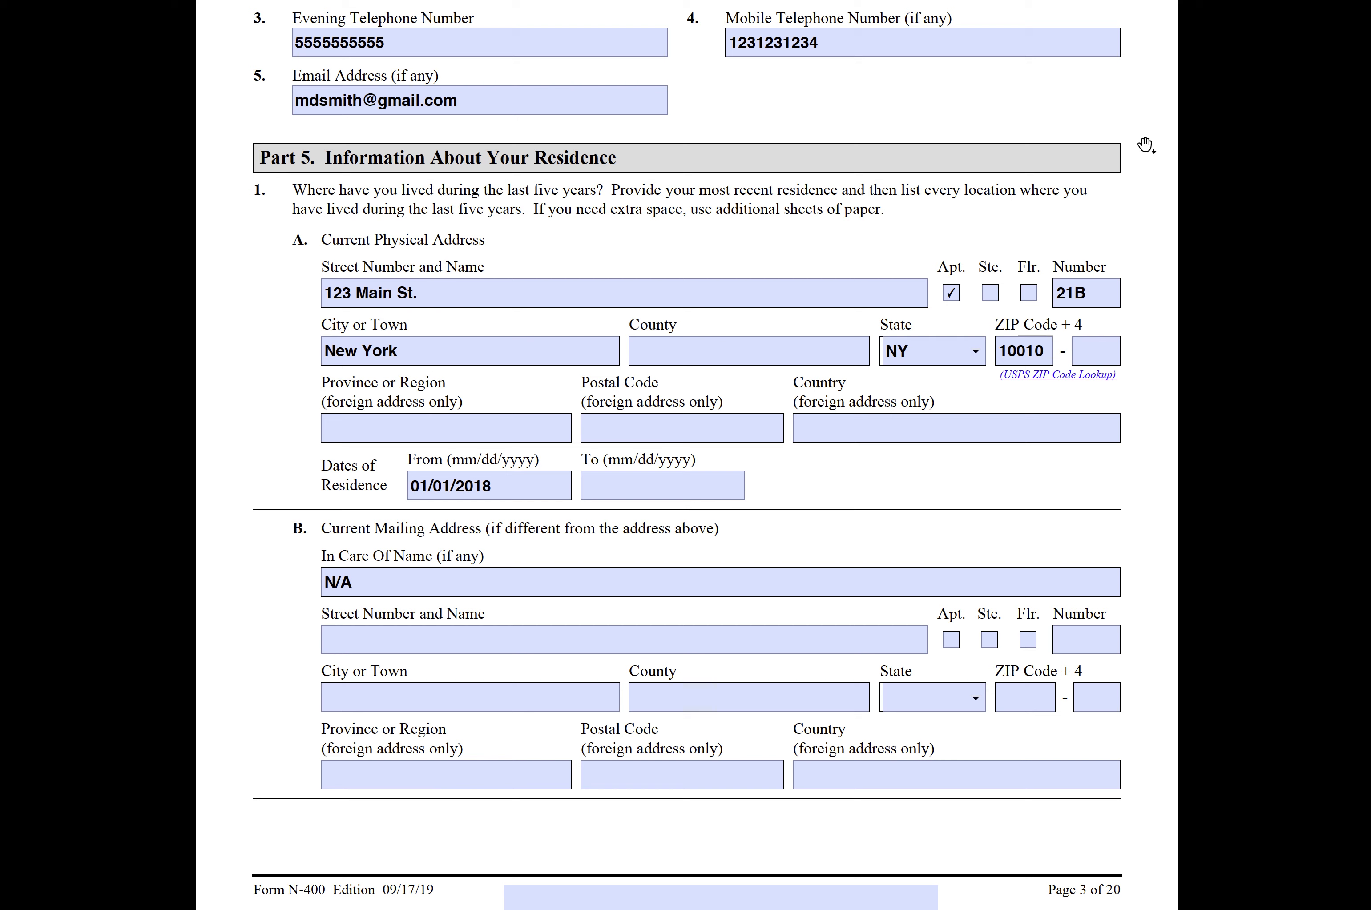
mouse_move(1153, 178)
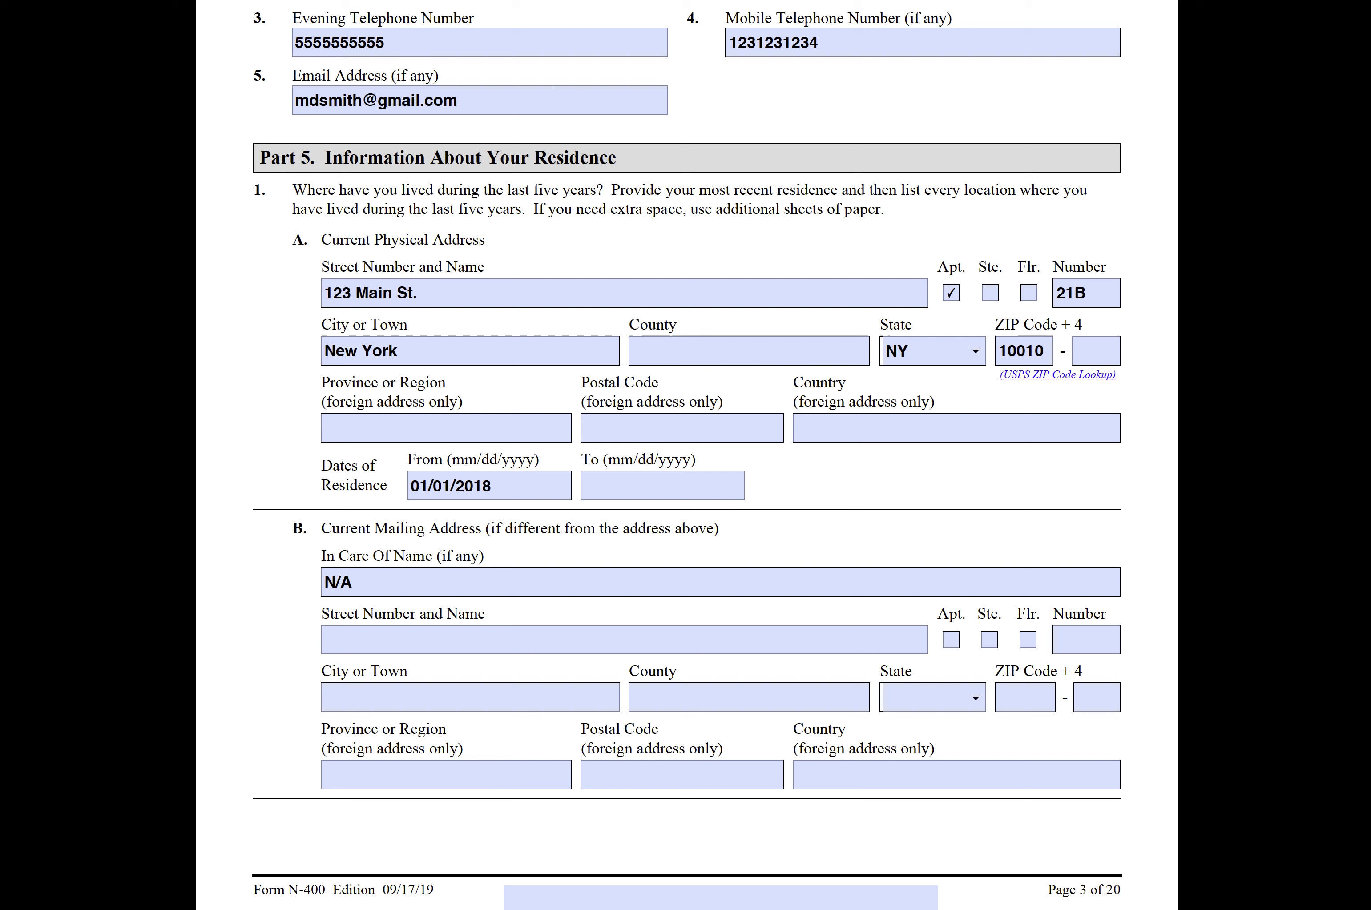
mouse_move(900, 372)
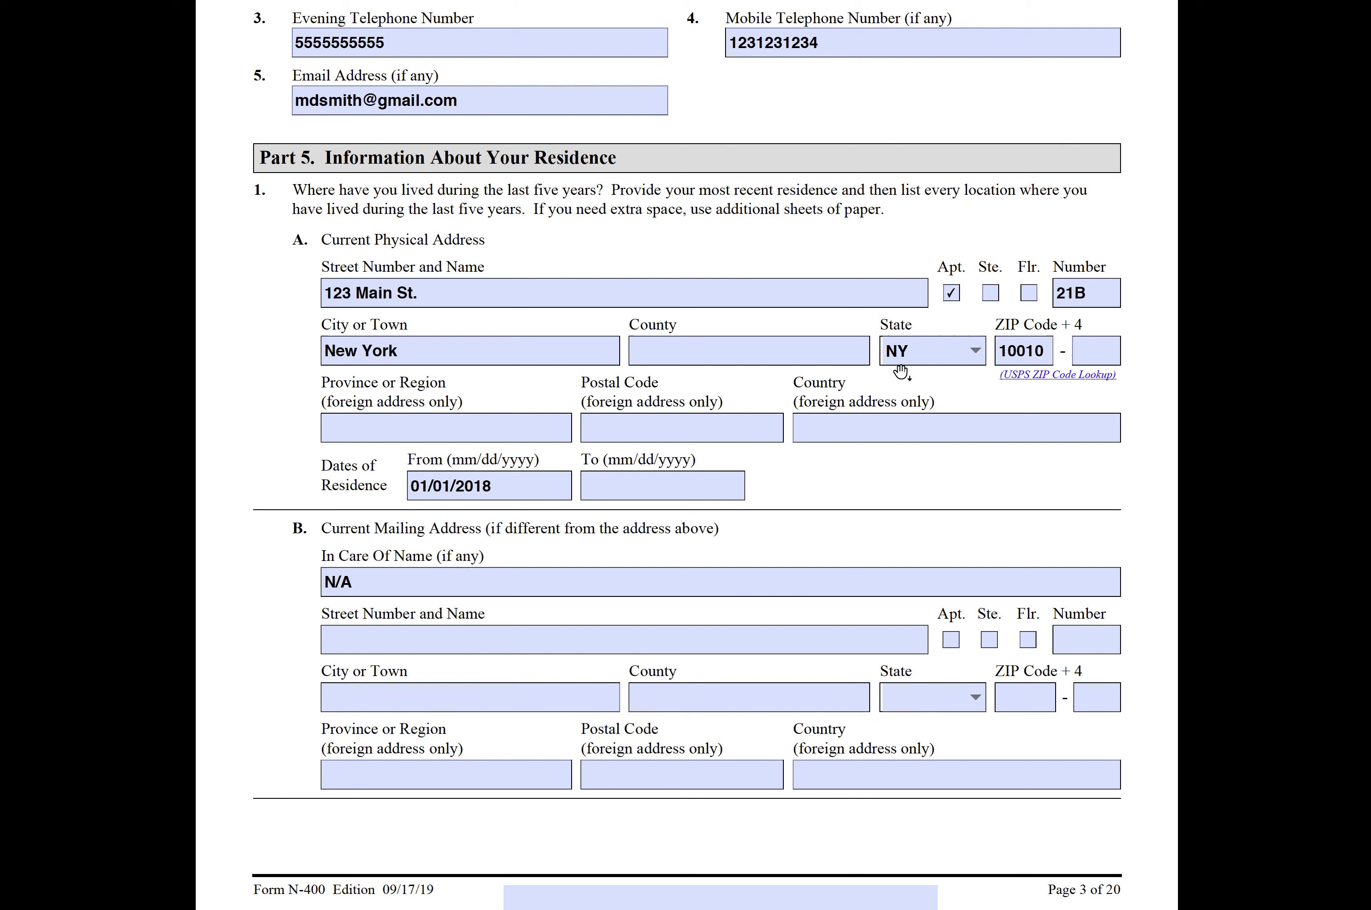
mouse_move(781, 474)
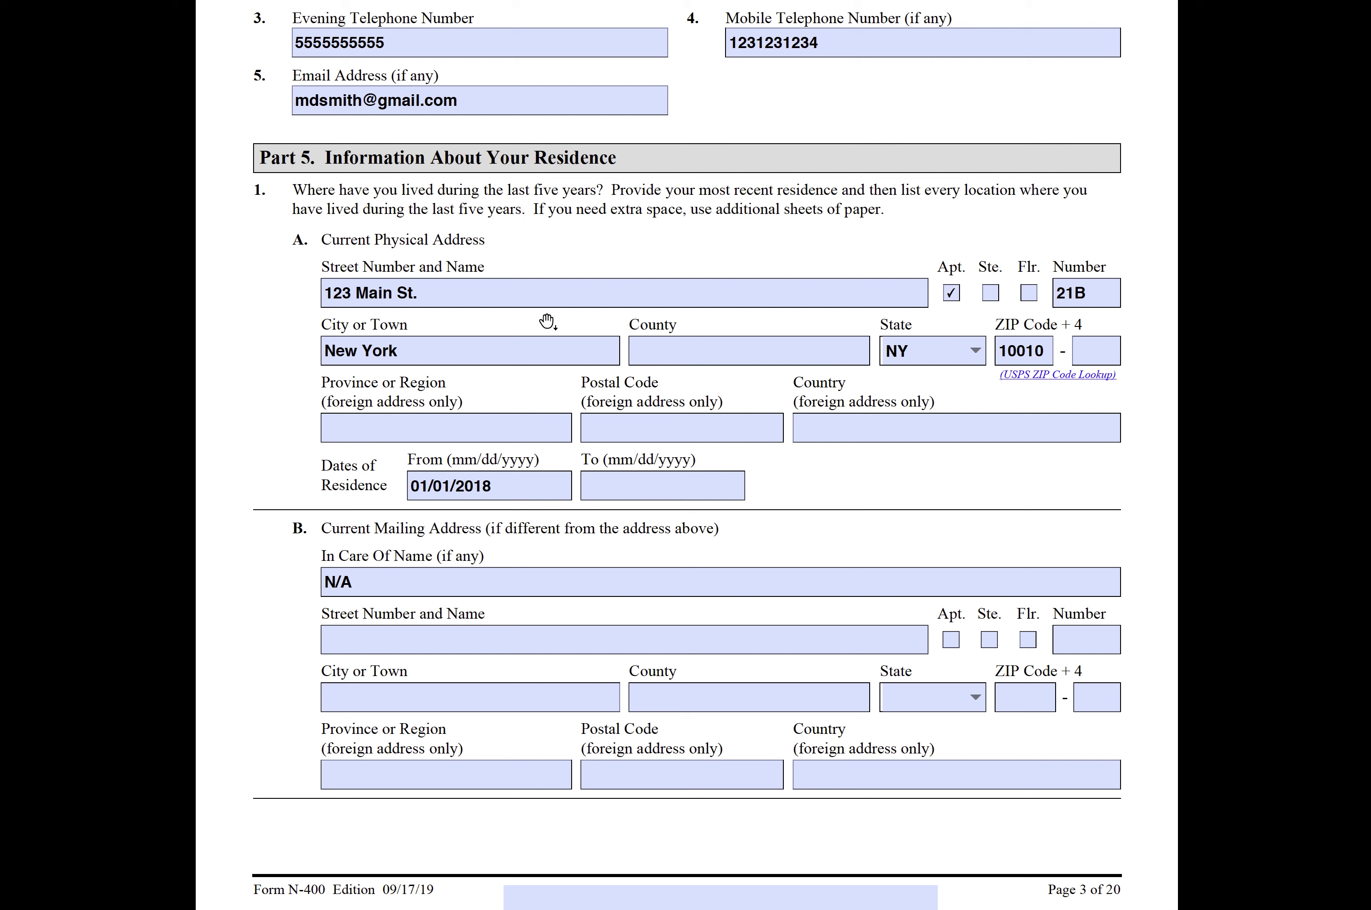
mouse_move(313, 241)
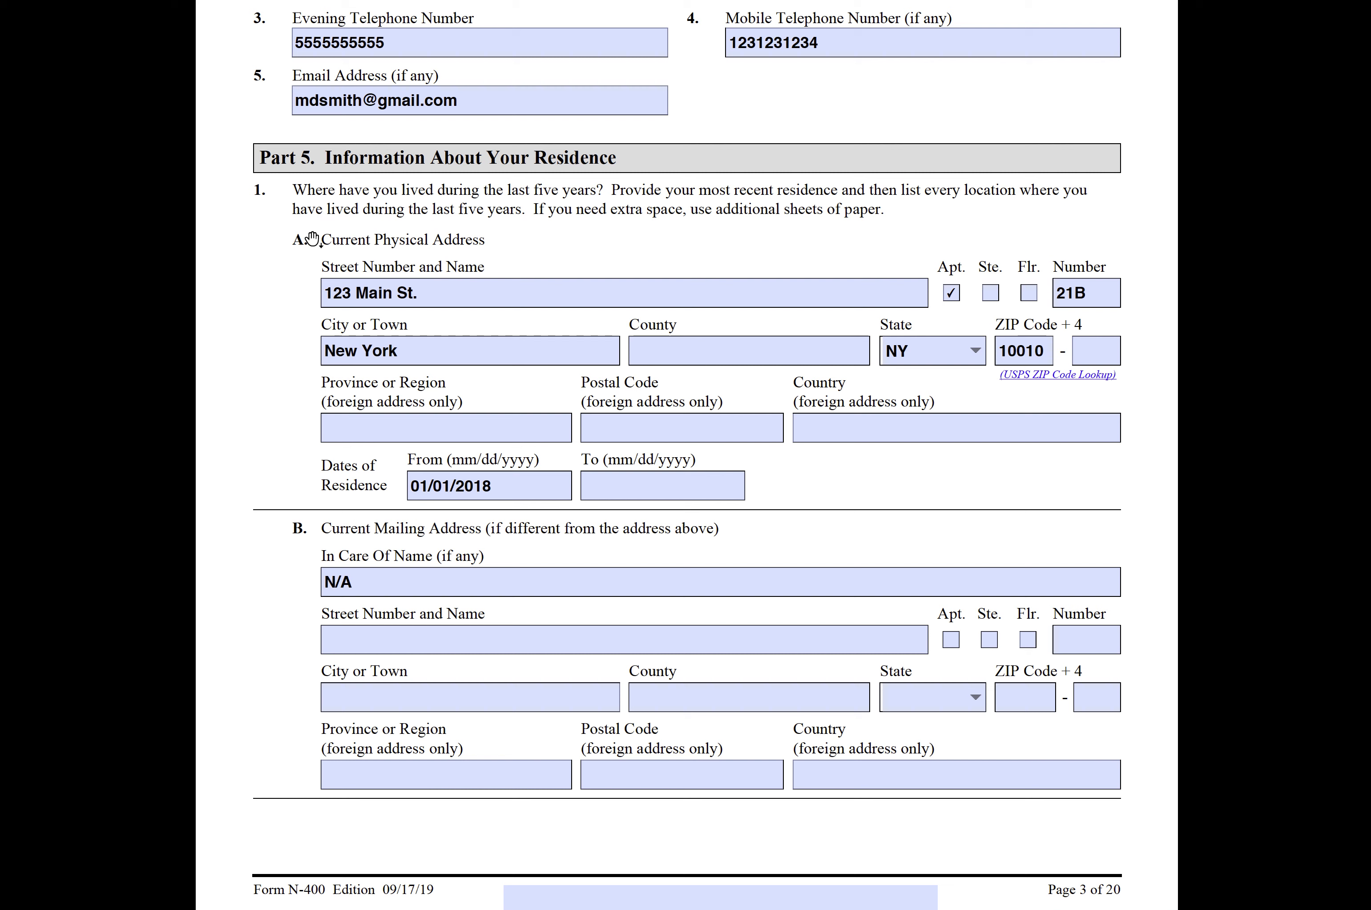
mouse_move(291, 578)
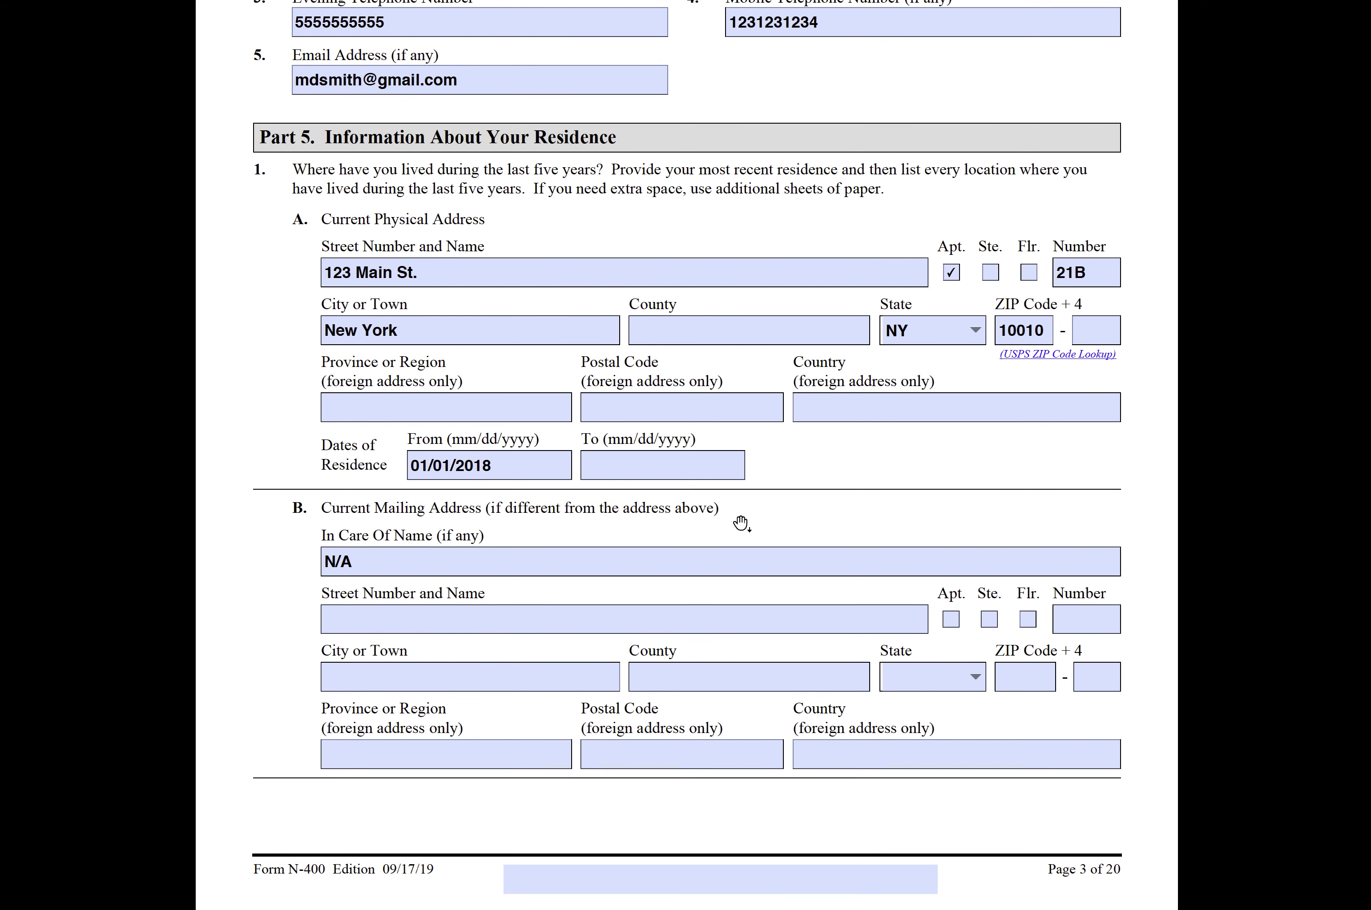
Enter PRESENT as the 'To' residence date under Current Physical Address.
scroll(down, 3)
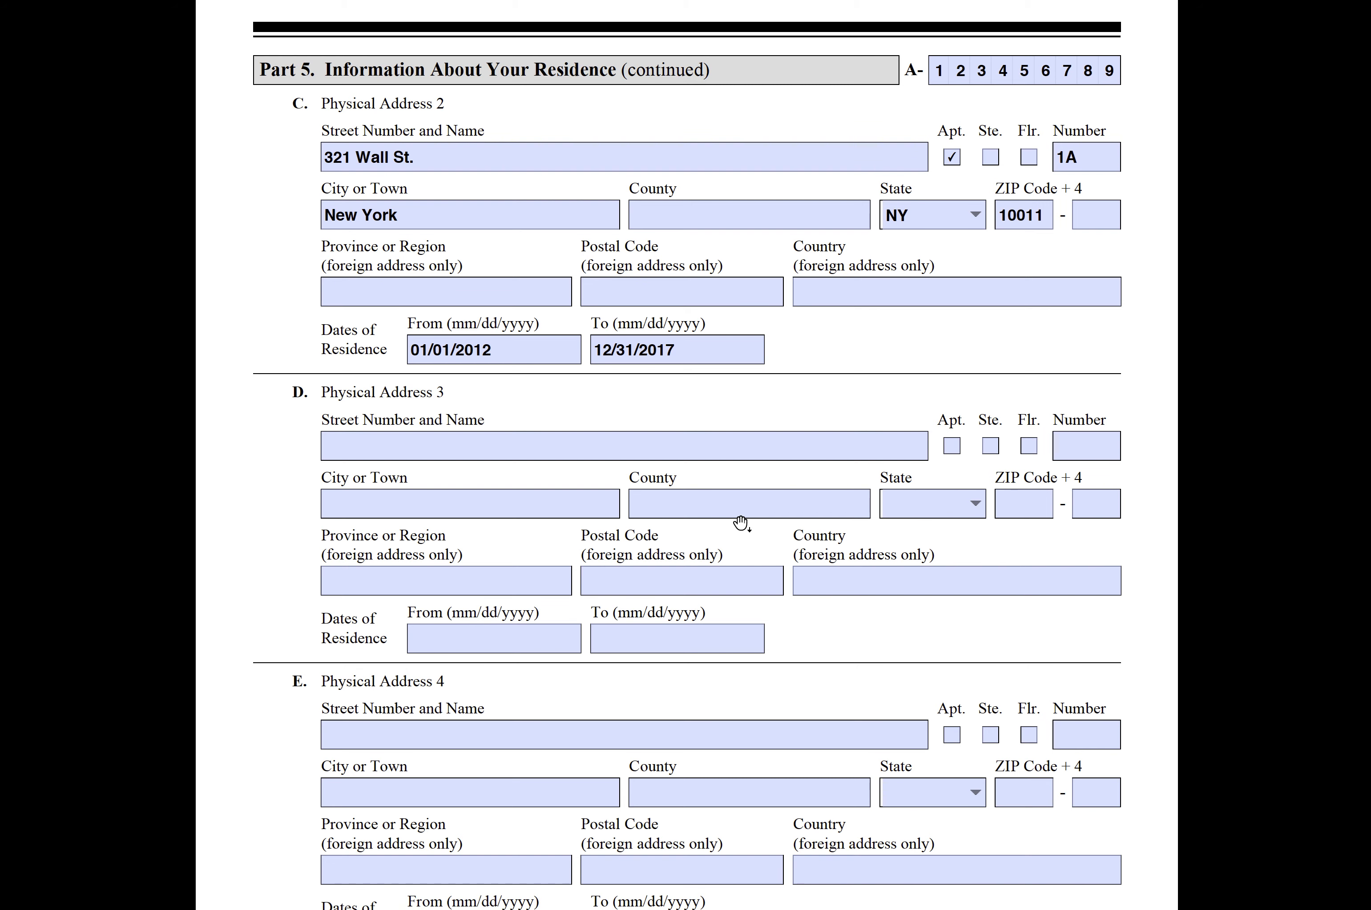
scroll(down, 3)
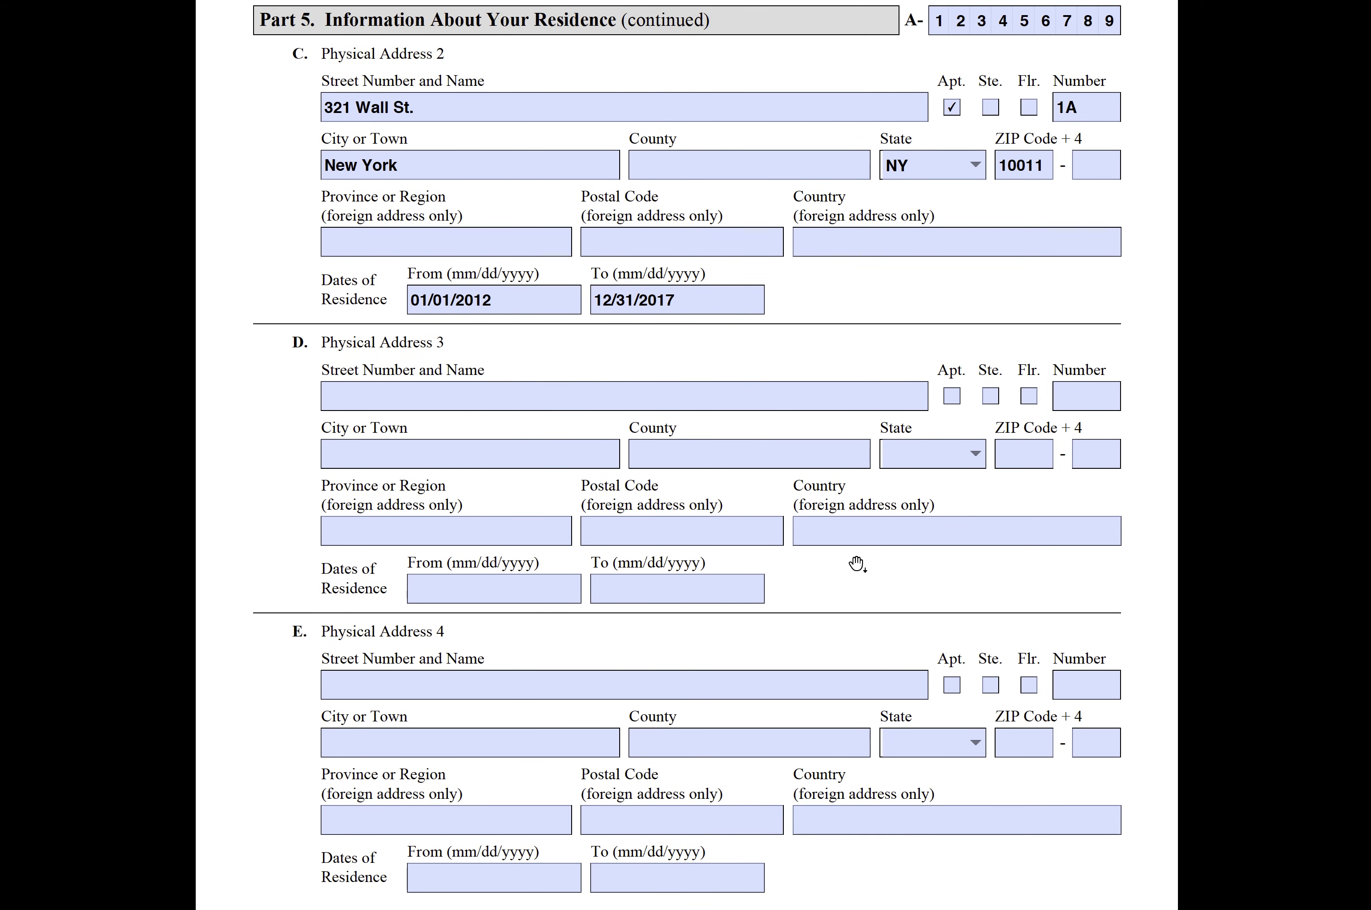
mouse_move(824, 585)
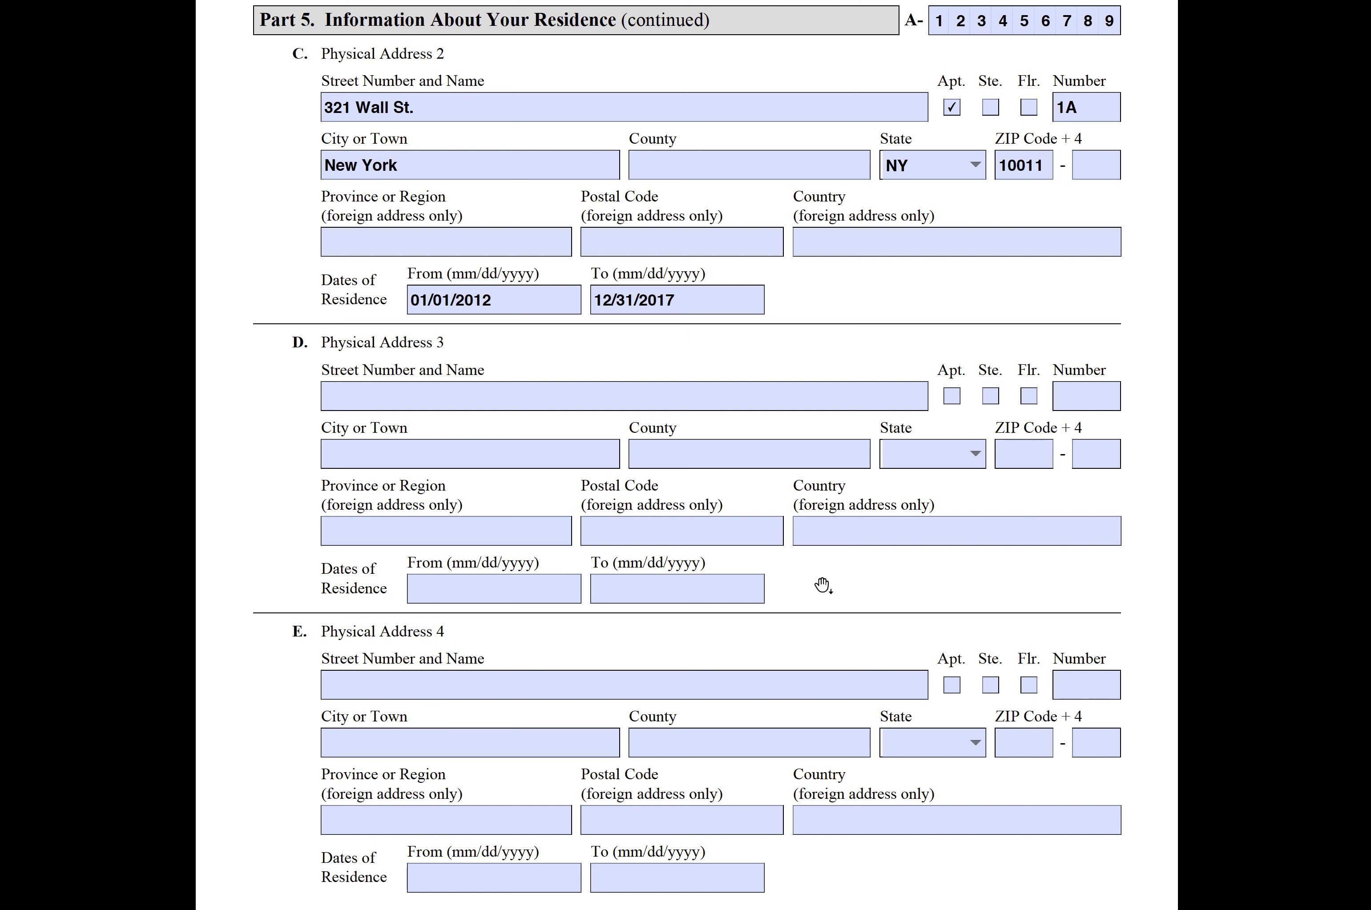
mouse_move(831, 585)
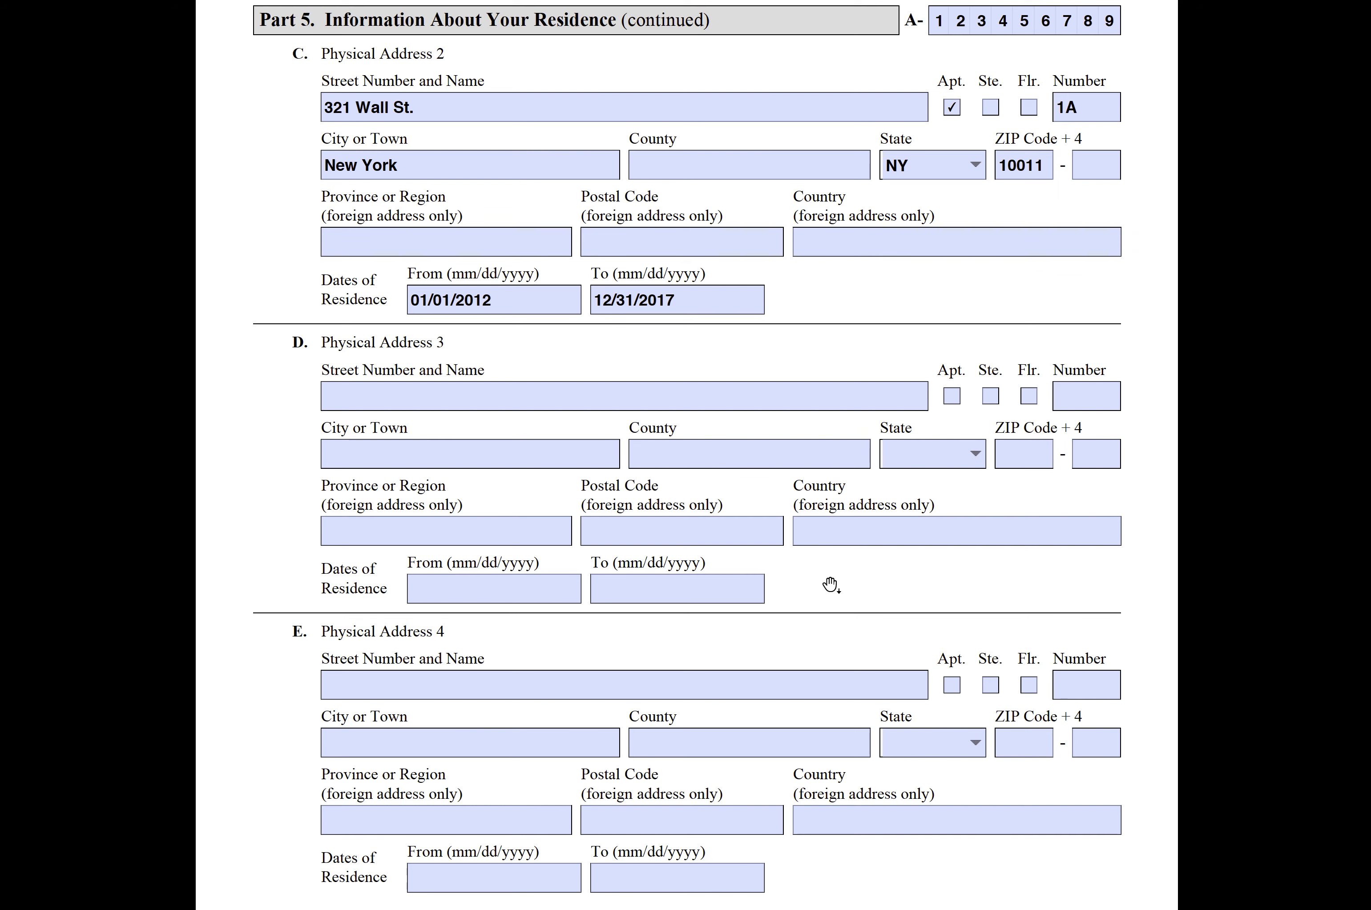
scroll(up, 3)
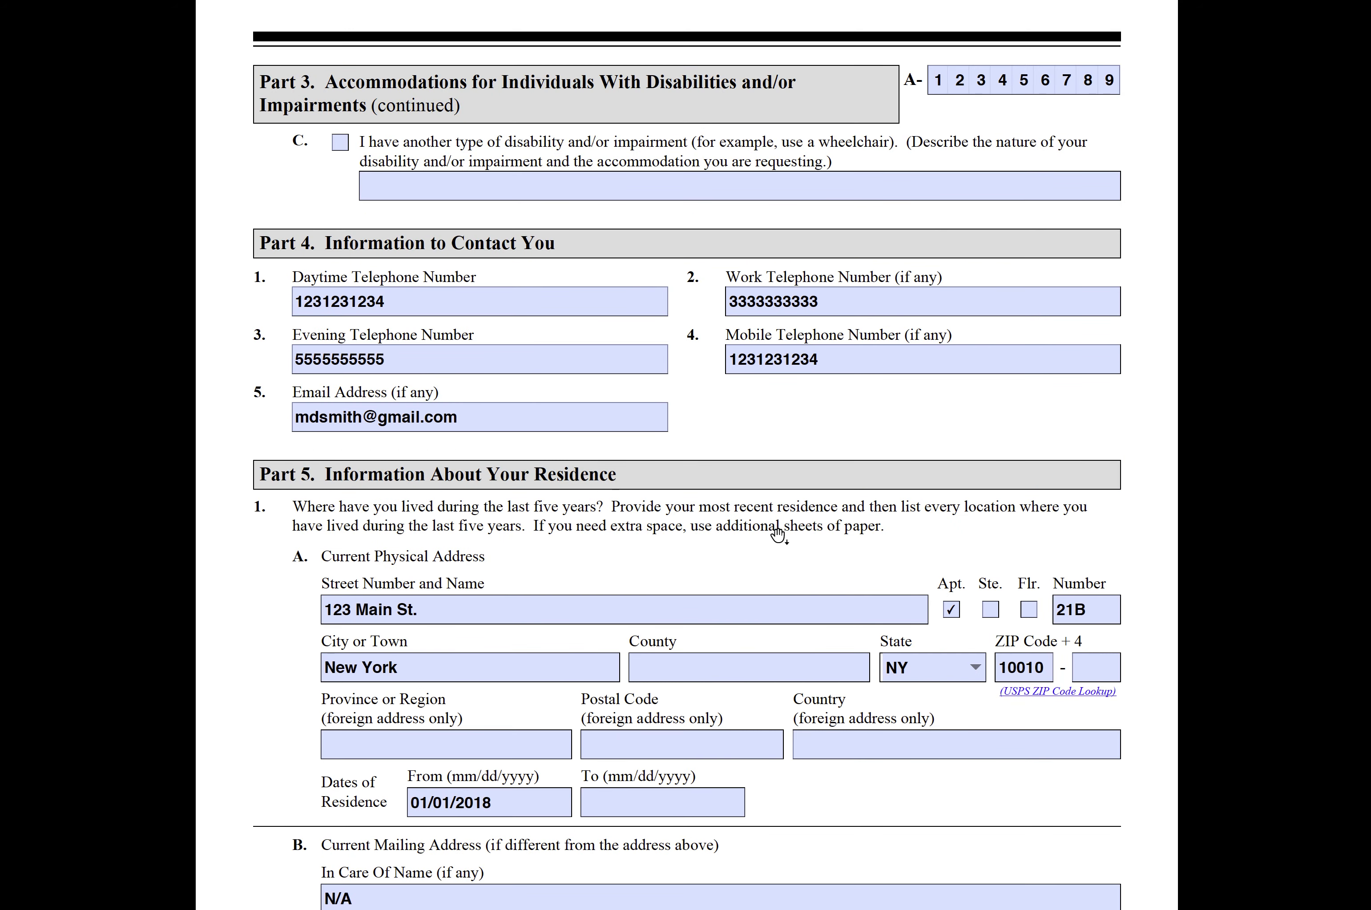
scroll(down, 3)
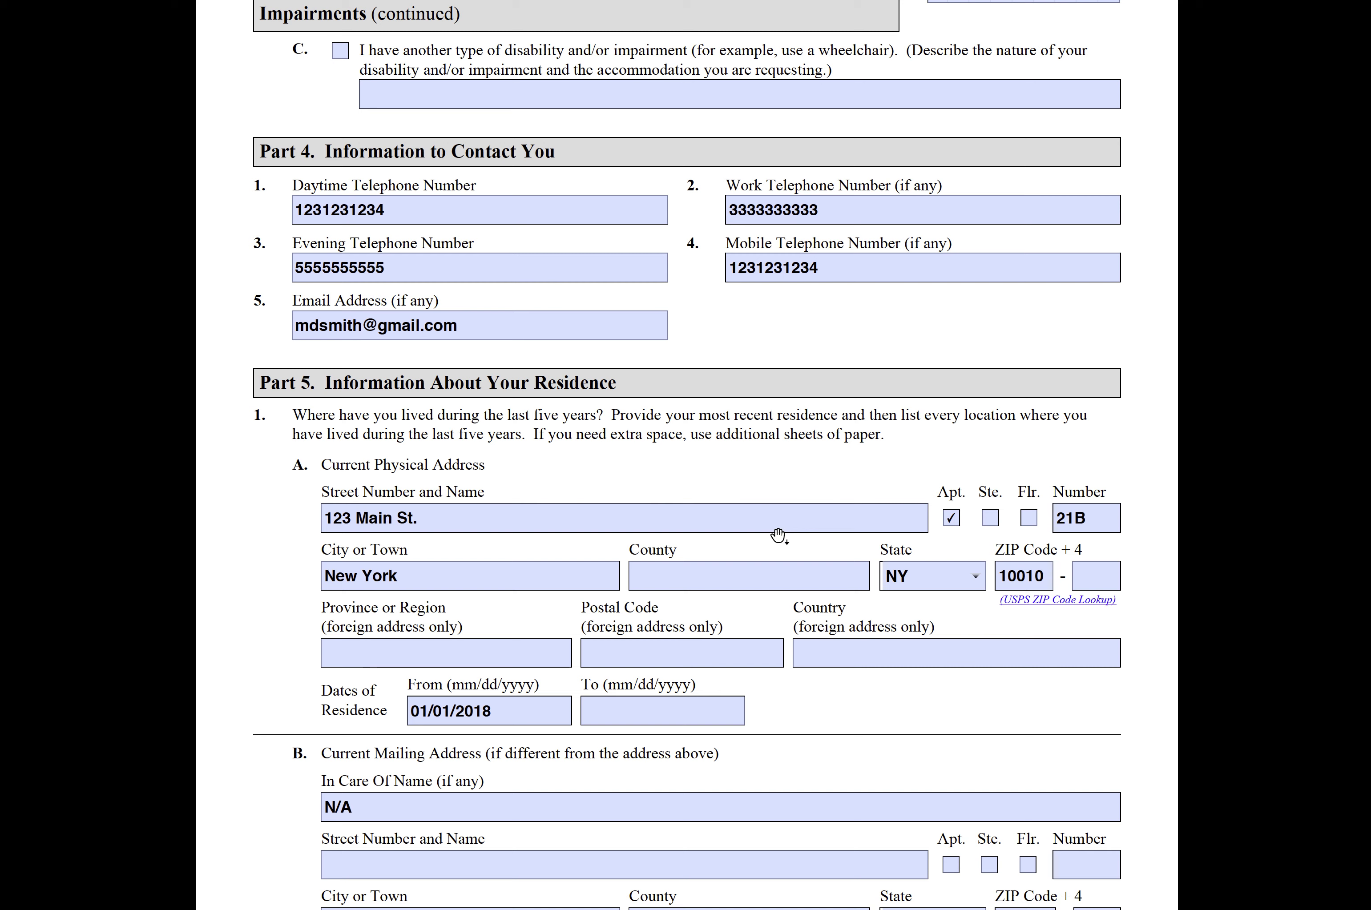
click(639, 711)
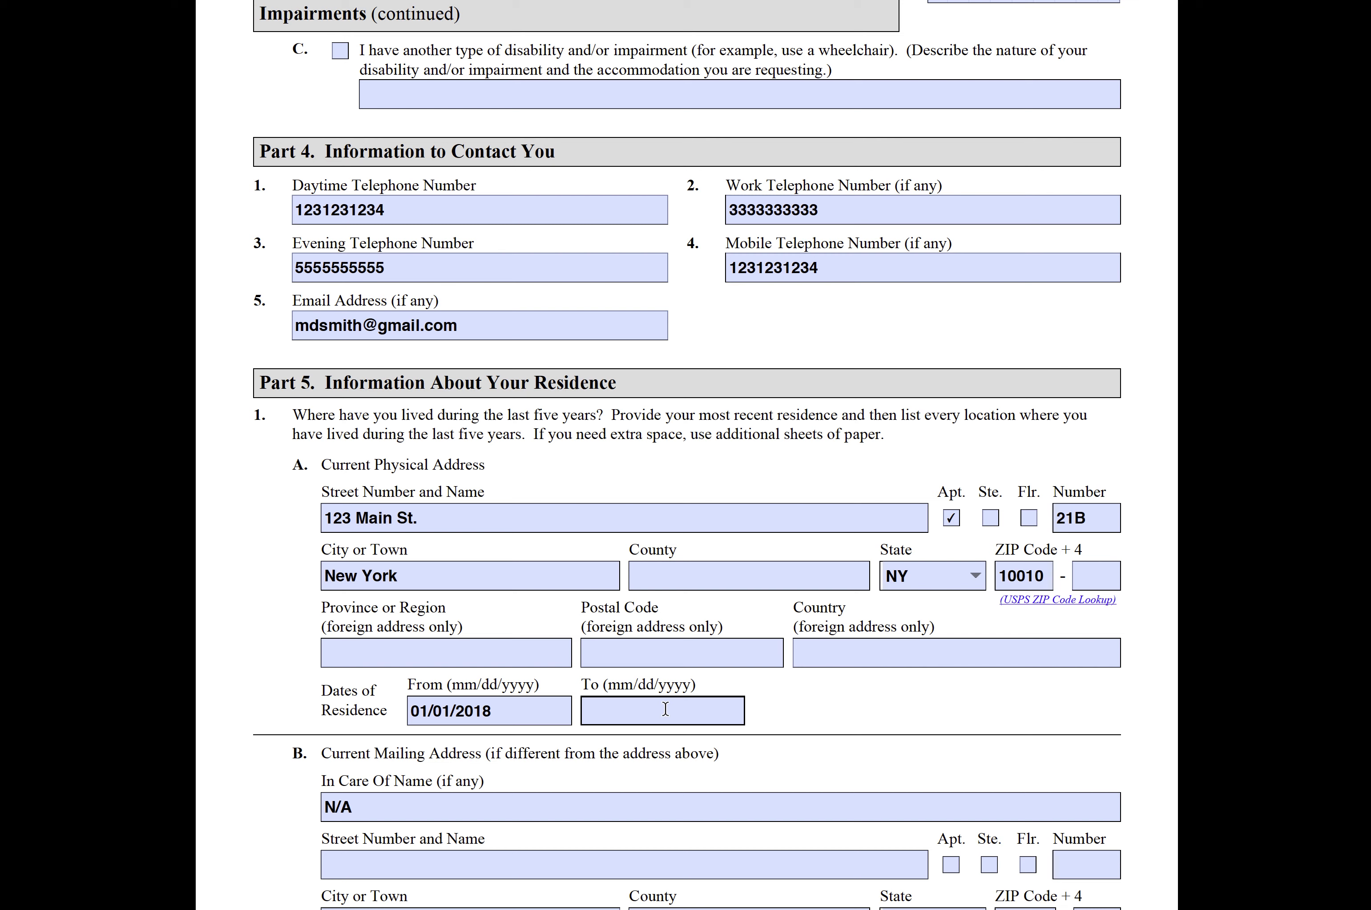
text(P)
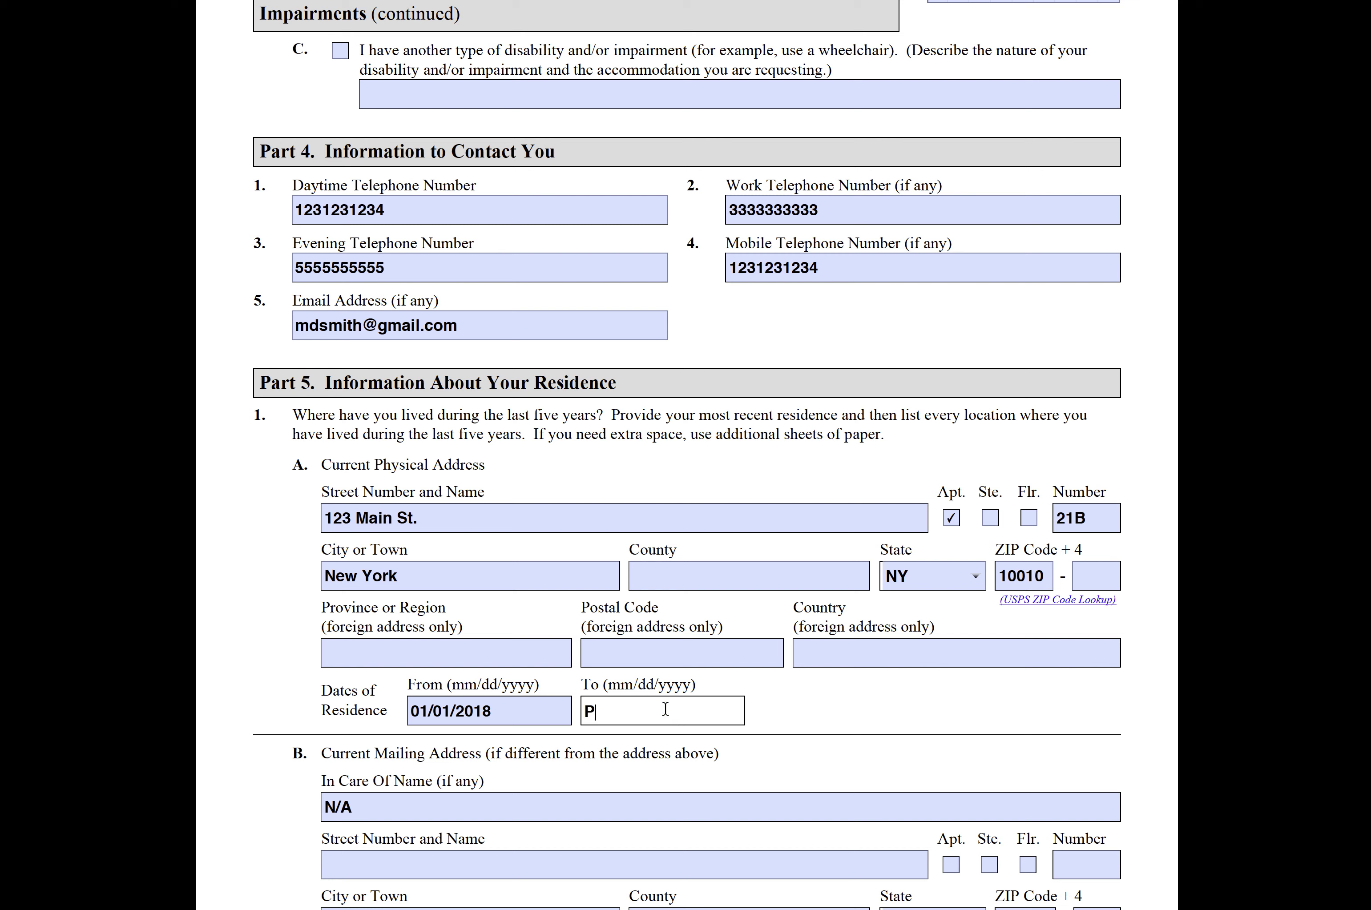
text(RESENT)
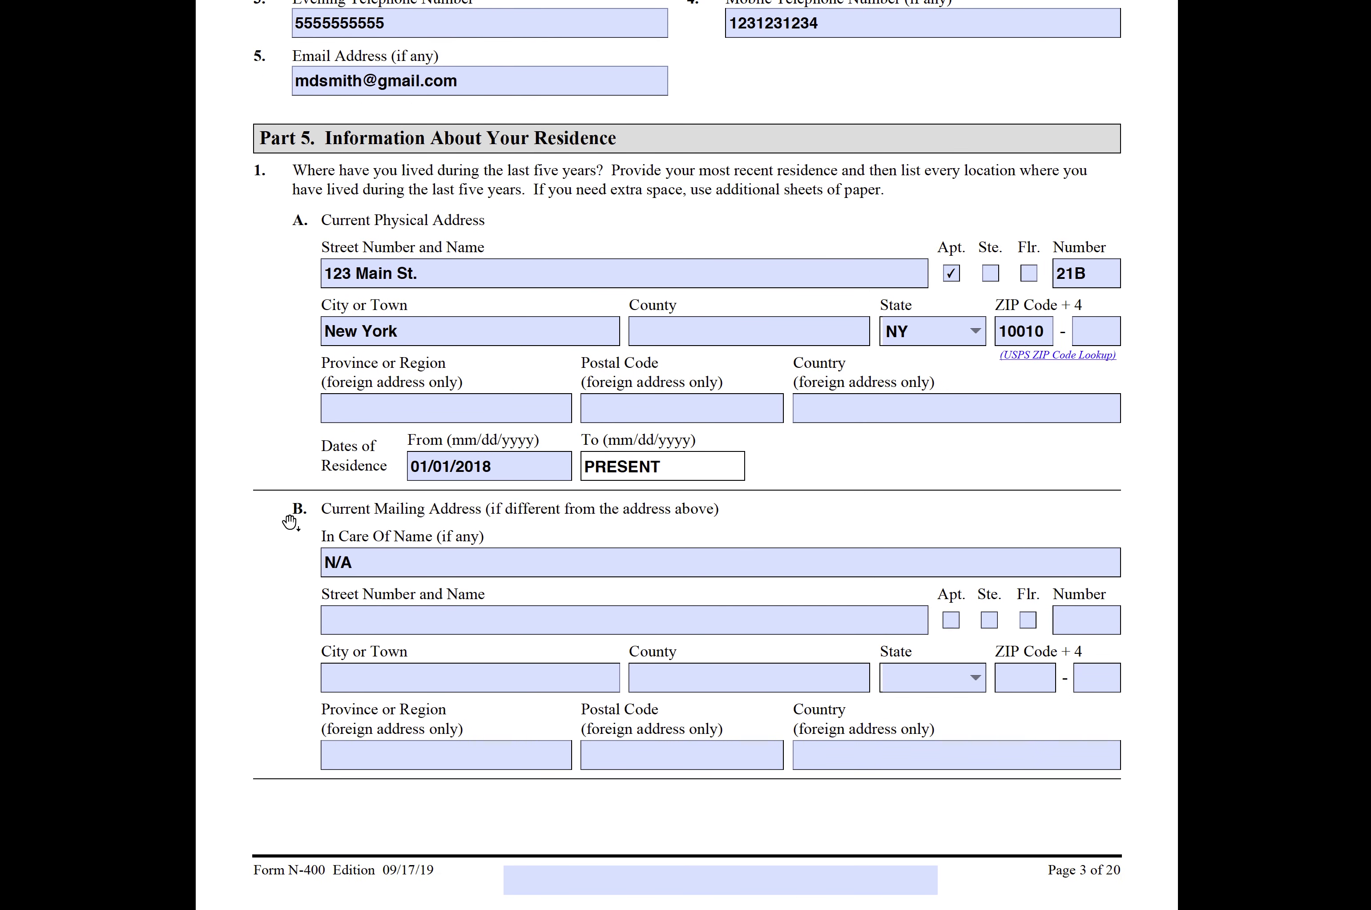
mouse_move(673, 525)
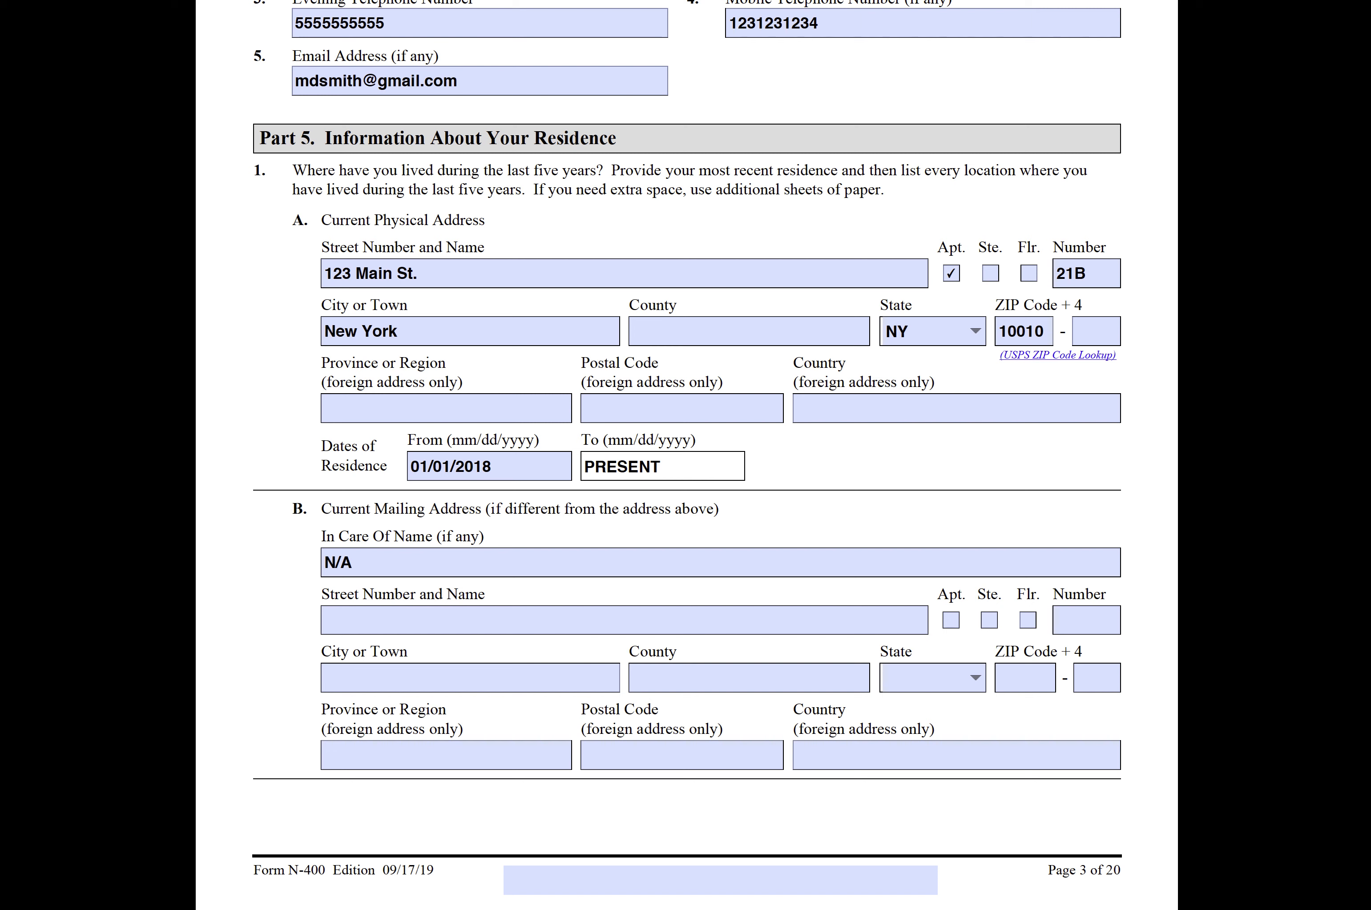
click(662, 465)
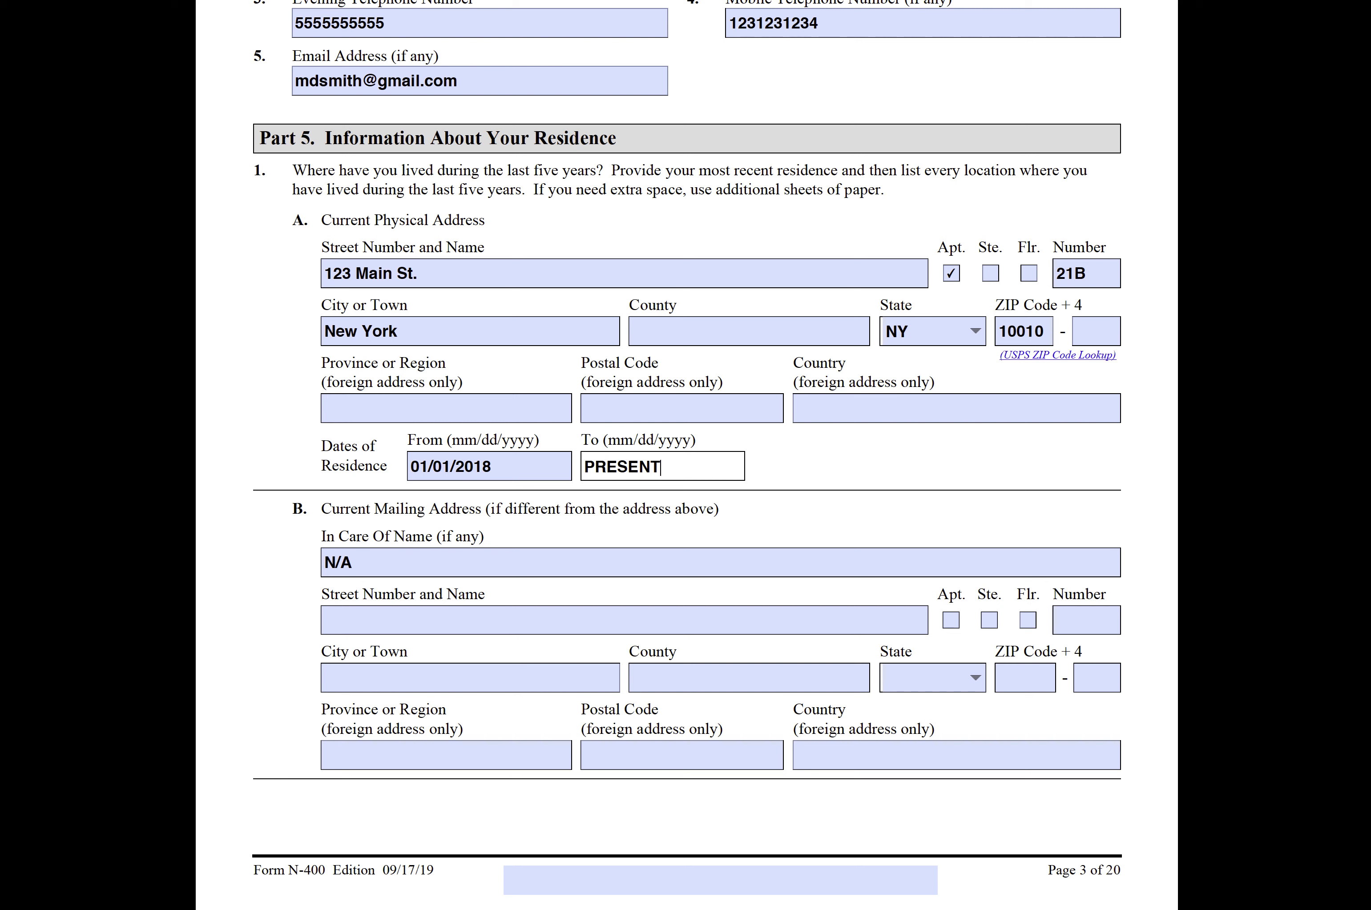
mouse_move(1005, 468)
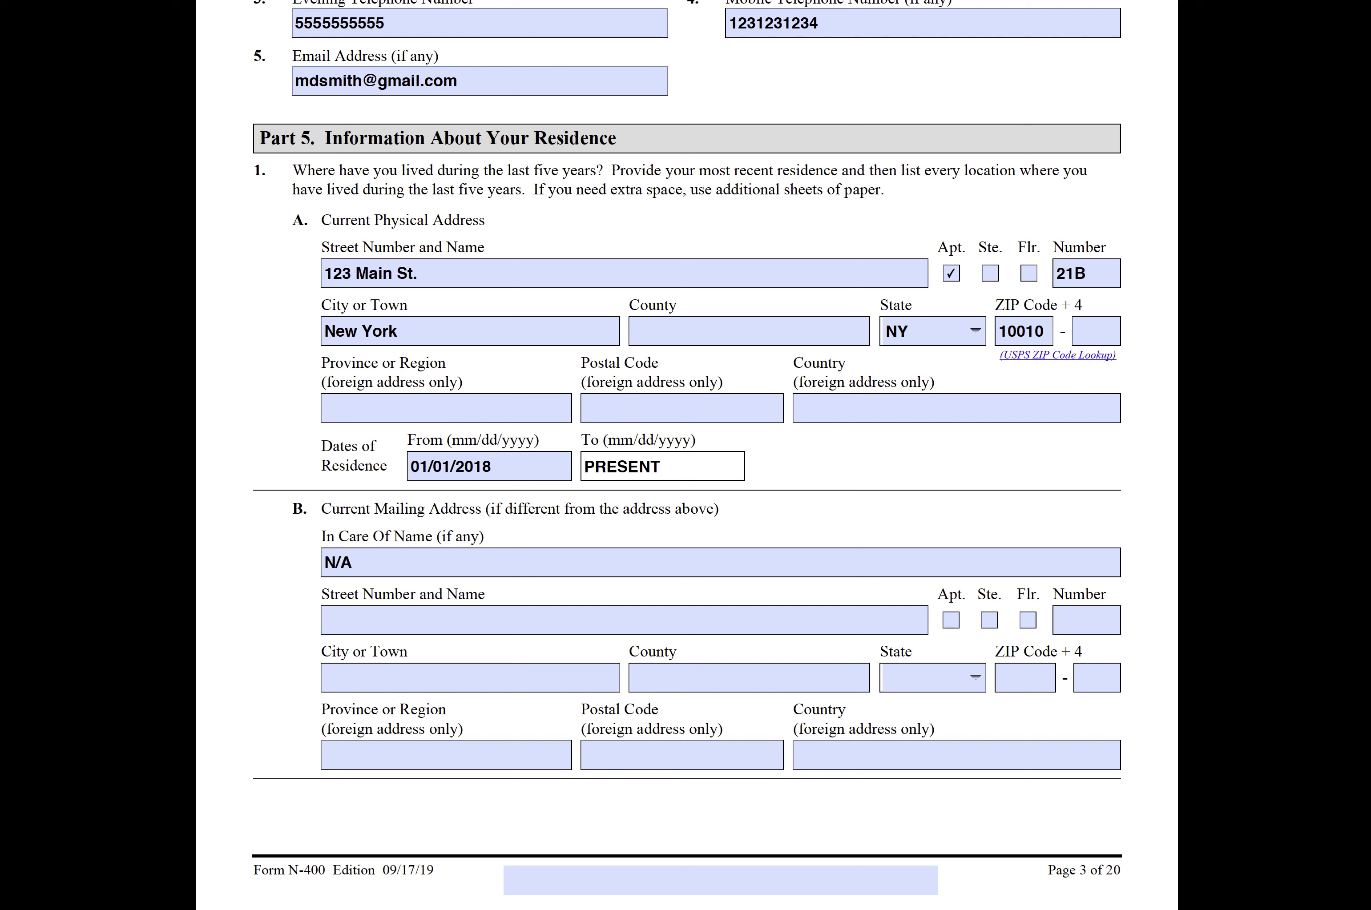
Scroll past Physical Addresses 2–4 until Part 6, Information About Your Parents, appears.
scroll(down, 3)
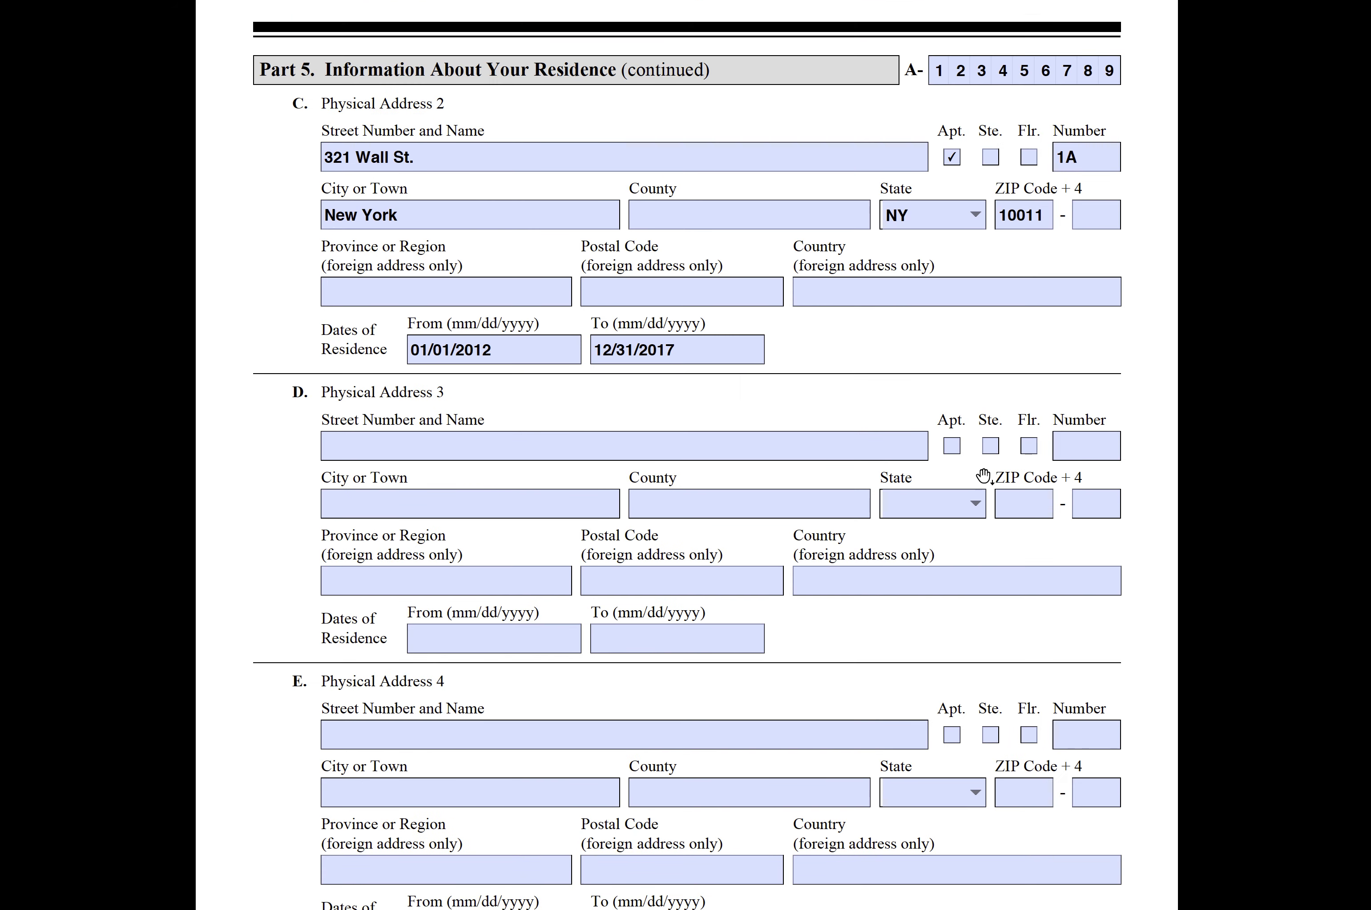
scroll(down, 3)
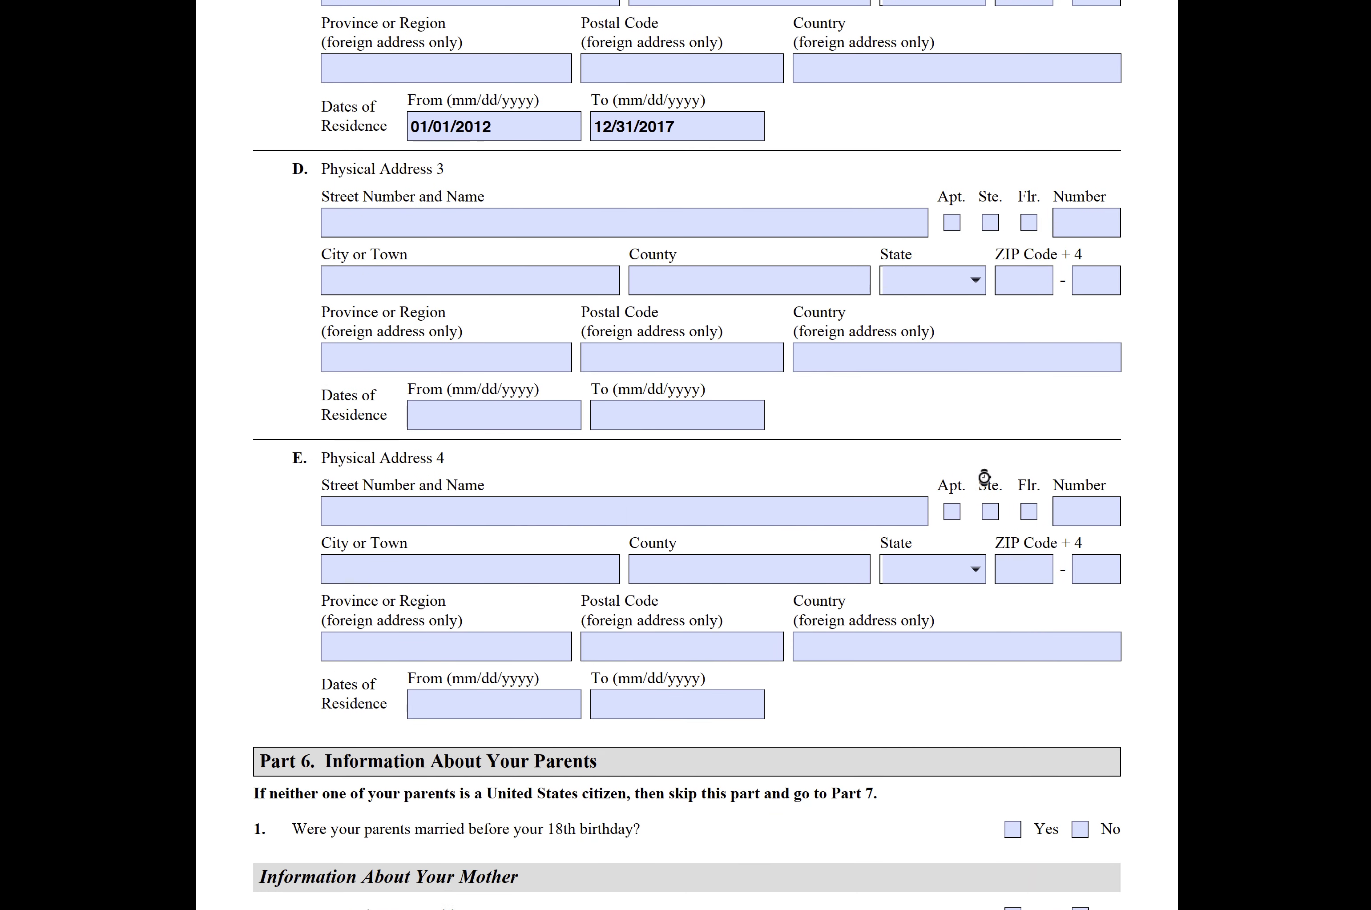